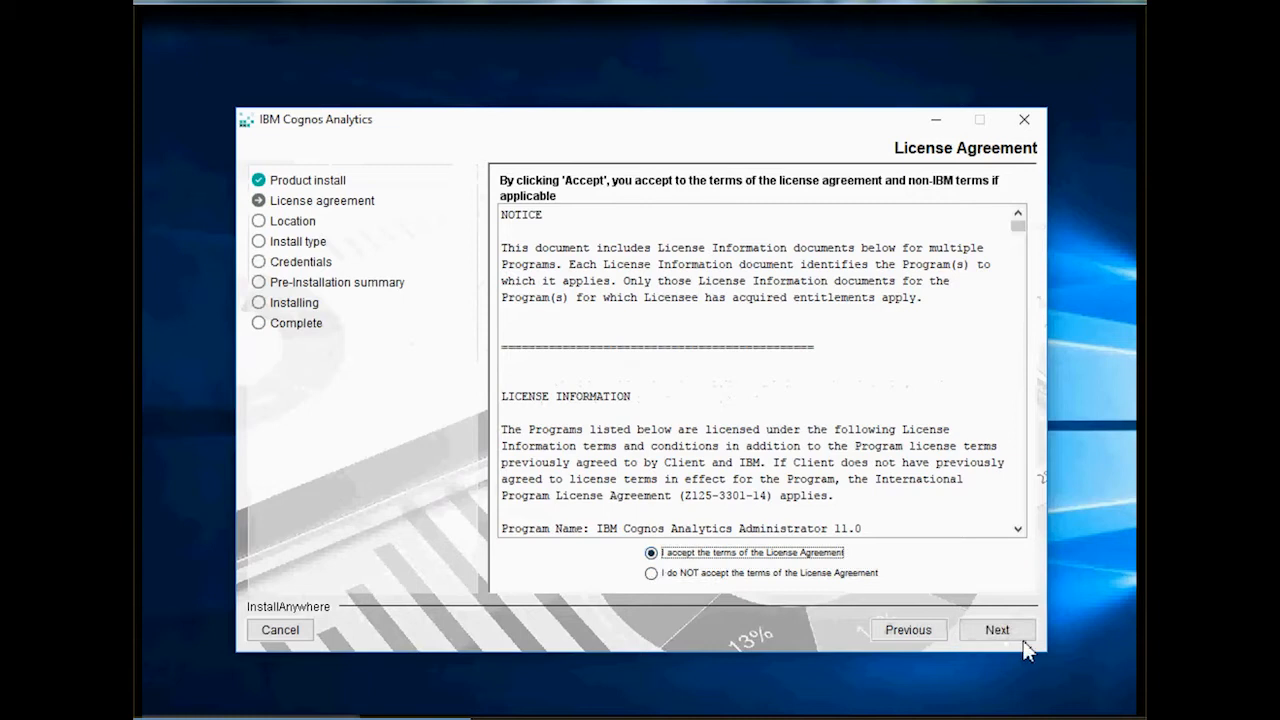
Step: Continue the Cognos Analytics installer past the accepted license agreement
click(996, 629)
text(ibm)
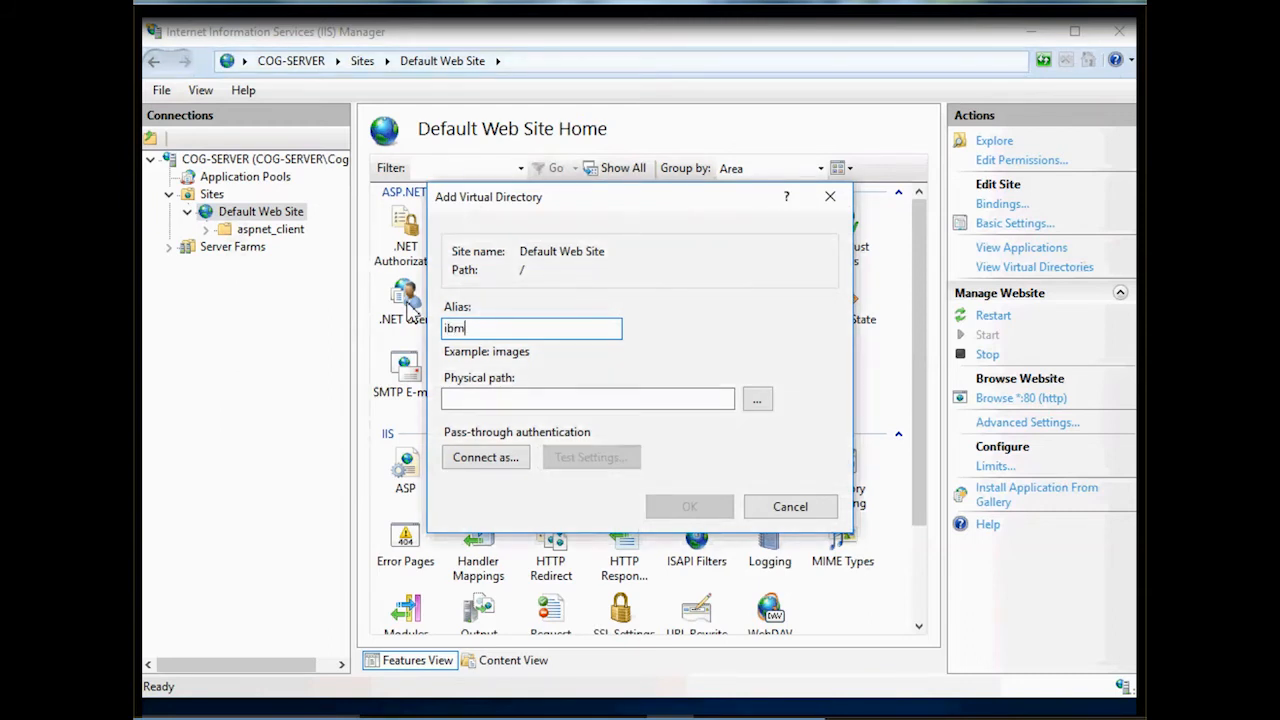
Step: Confirm the 'ibm' virtual directory under Default Web Site
click(757, 398)
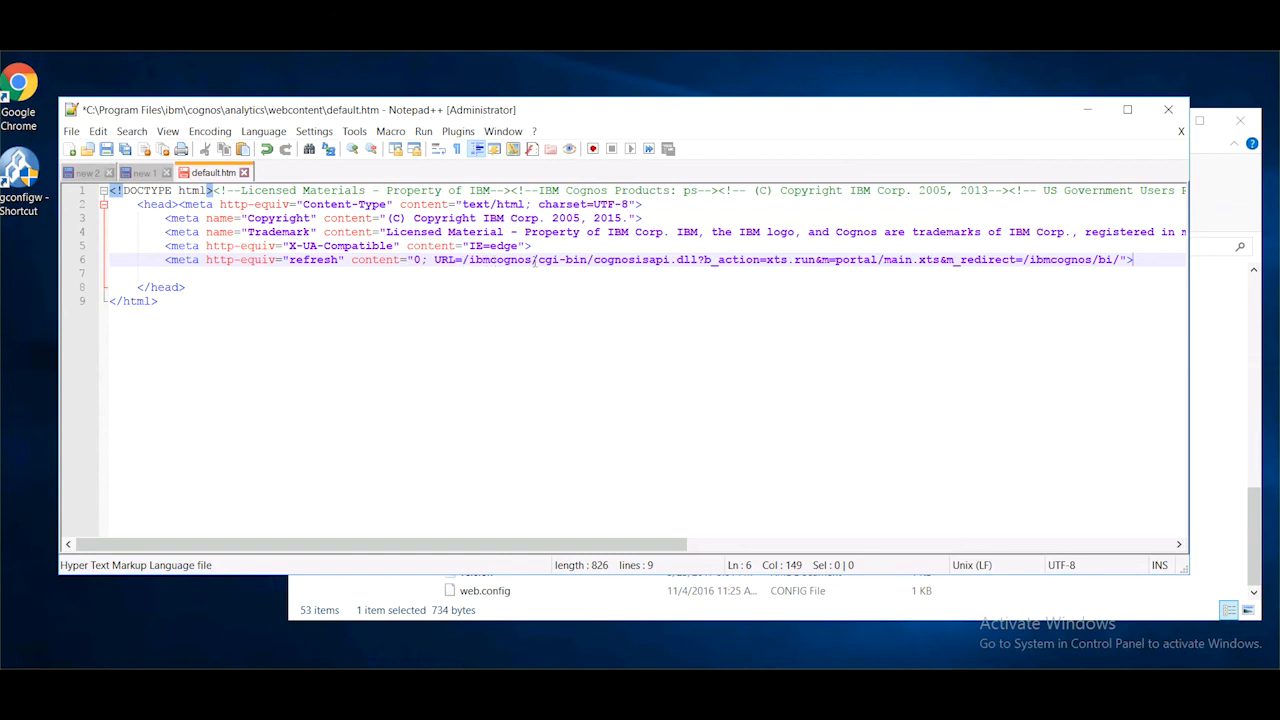
Step: Save default.htm with its refresh redirect to the cognosisapi.dll portal URL
key(ctrl+s)
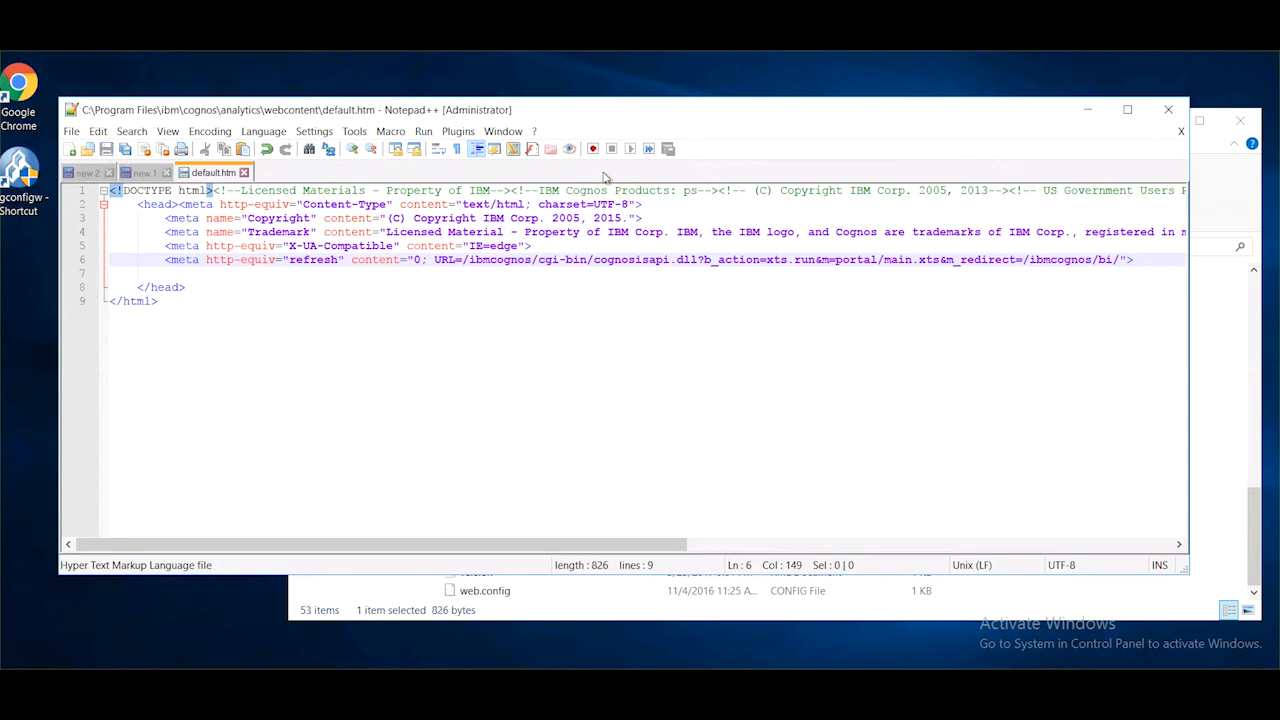